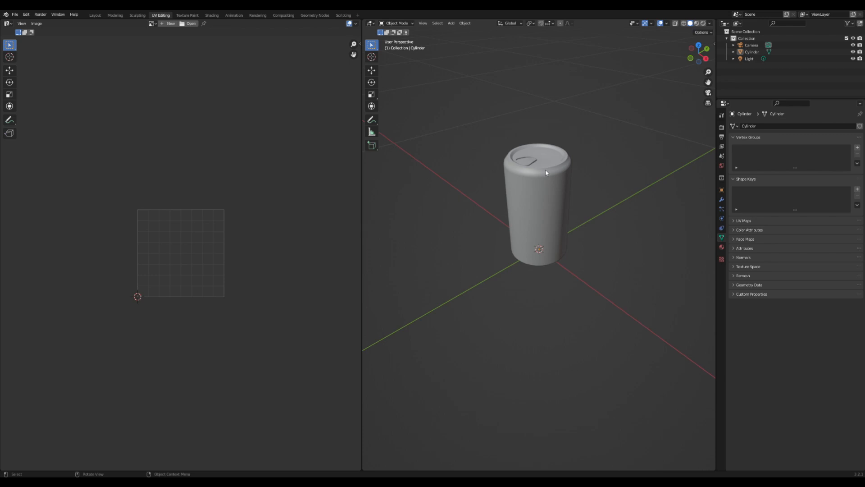
{"action": "mouse_move", "coordinate": [541, 159]}
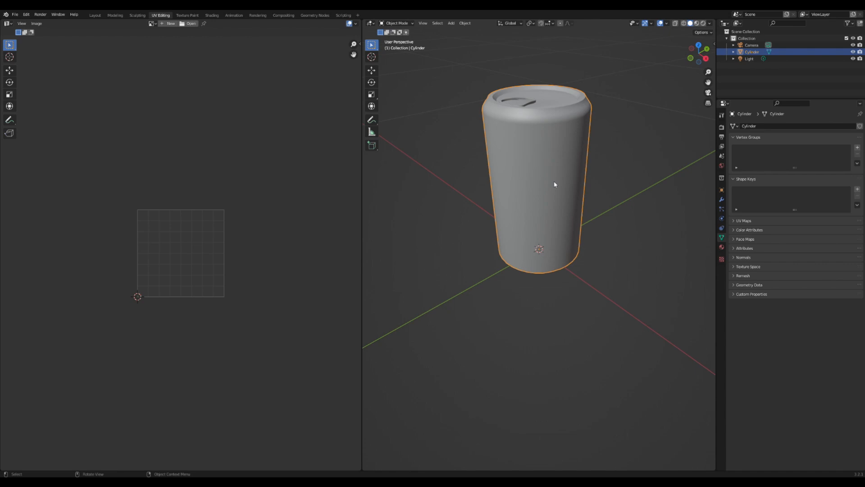
{"action": "mouse_move", "coordinate": [554, 177]}
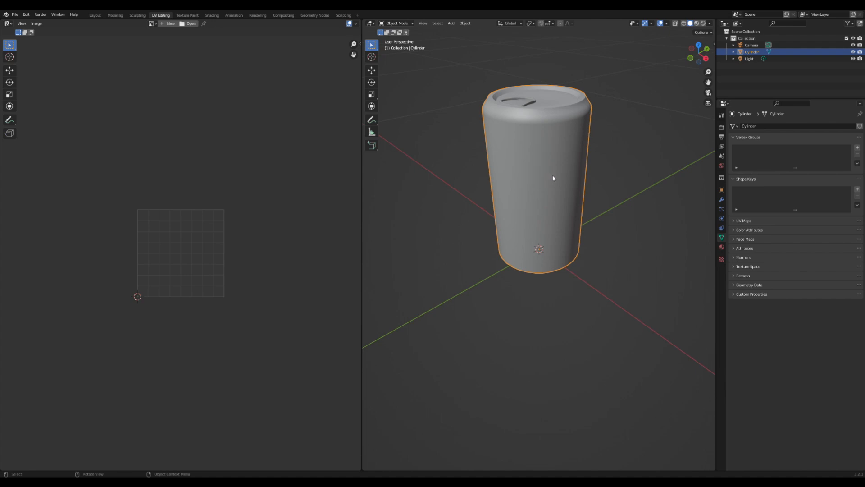
Step: Put the can in Edit Mode and select its top rim edge loop, orbiting to check
{"action": "key", "text": "Tab"}
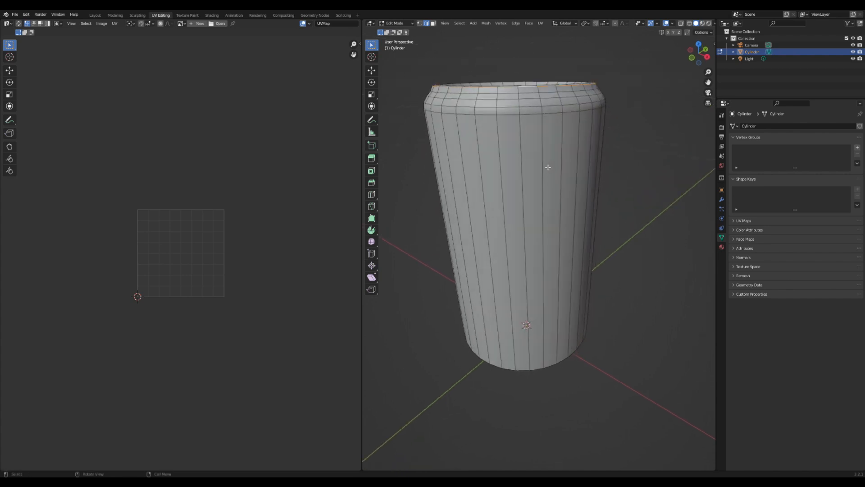
{"action": "left_click", "coordinate": [559, 208]}
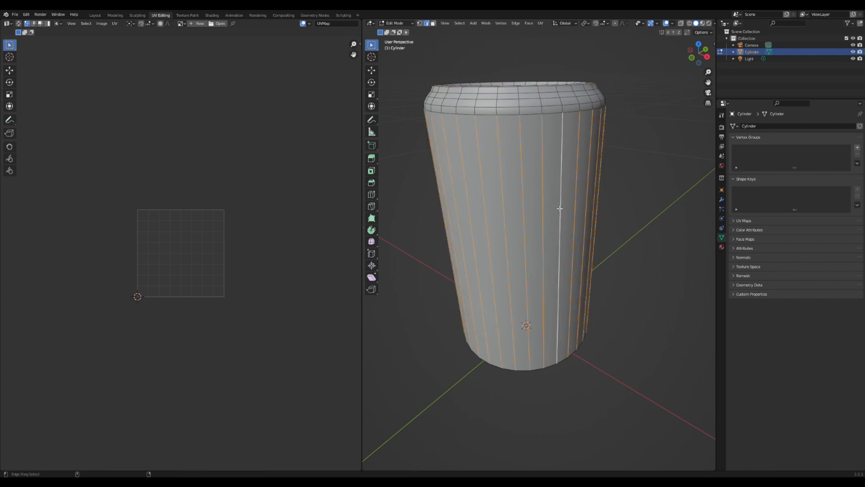
{"action": "mouse_move", "coordinate": [585, 172]}
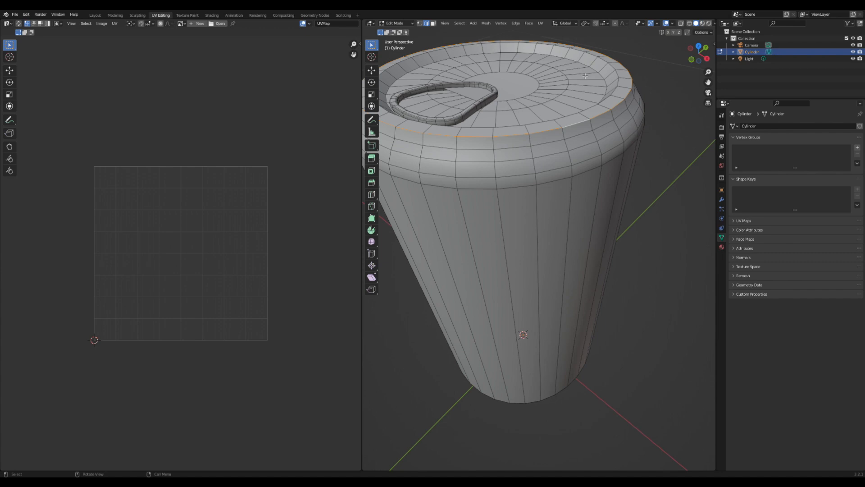
{"action": "left_click_drag", "start_coordinate": [585, 77], "coordinate": [606, 194]}
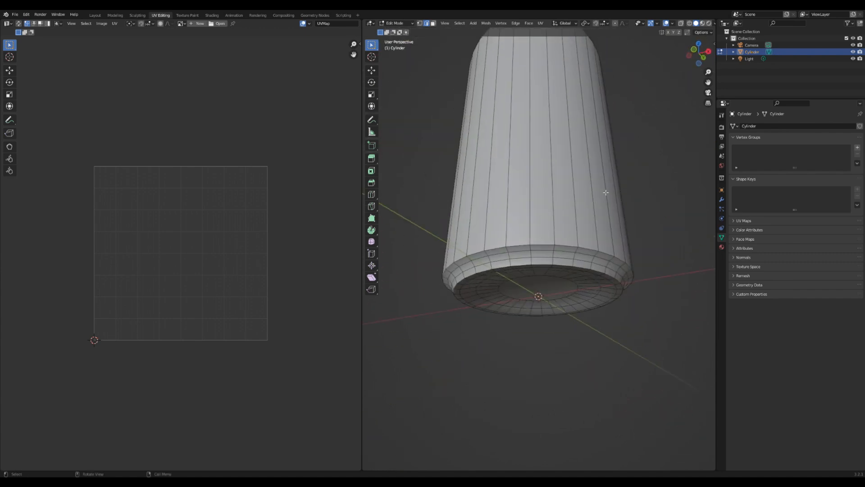
{"action": "left_click", "coordinate": [568, 265]}
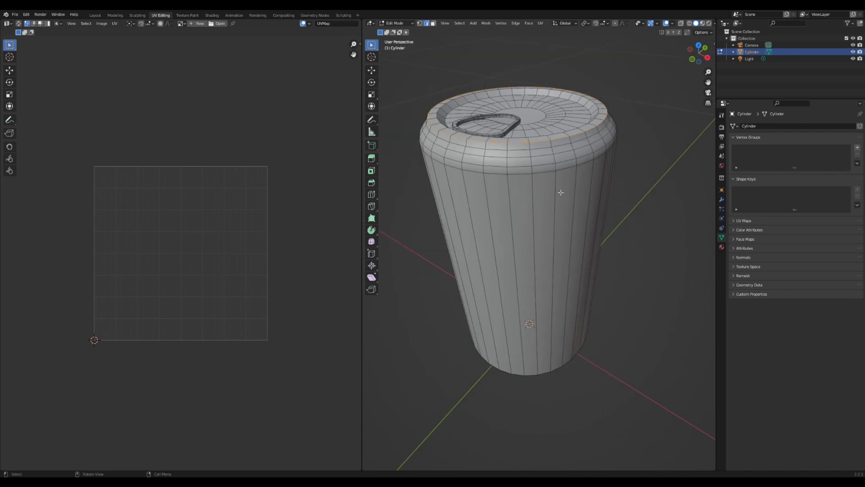
Step: Mark the selected rim loop as a seam and bring up the U unwrap menu
{"action": "right_click", "coordinate": [561, 192]}
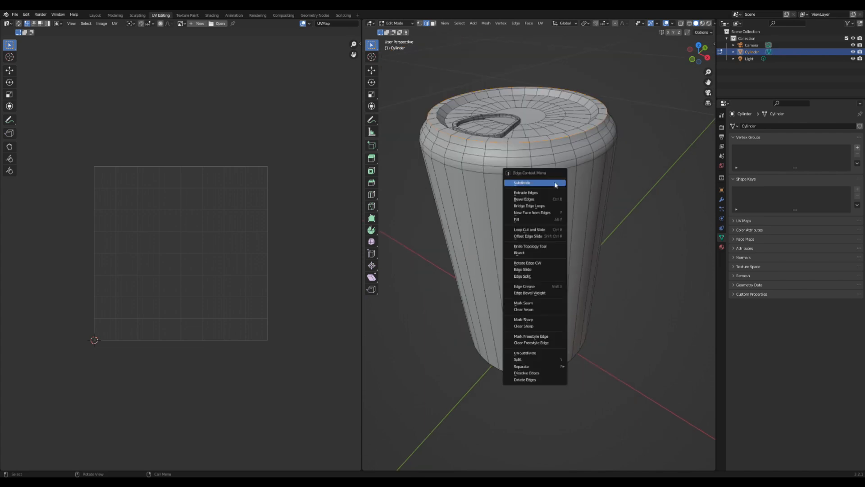
{"action": "mouse_move", "coordinate": [523, 303]}
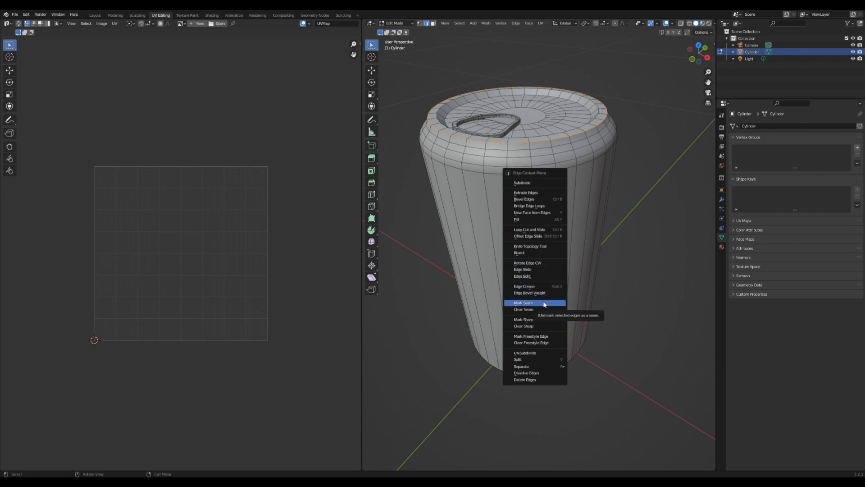
{"action": "left_click", "coordinate": [524, 303]}
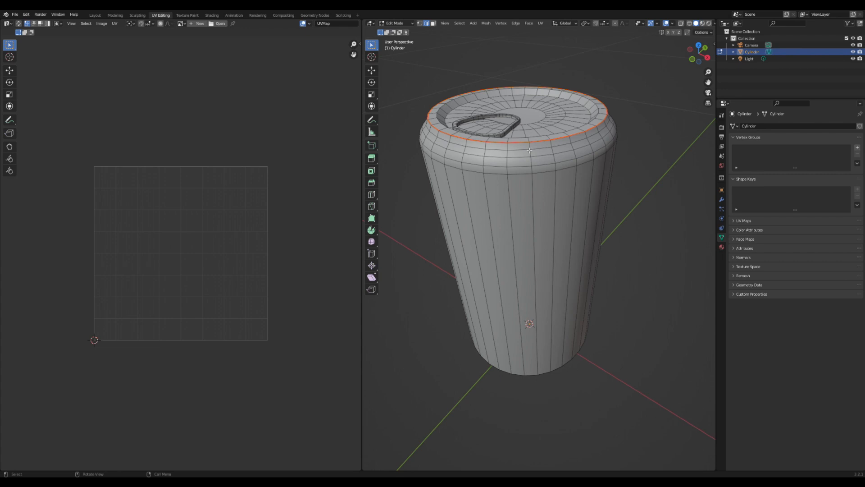
{"action": "mouse_move", "coordinate": [558, 151]}
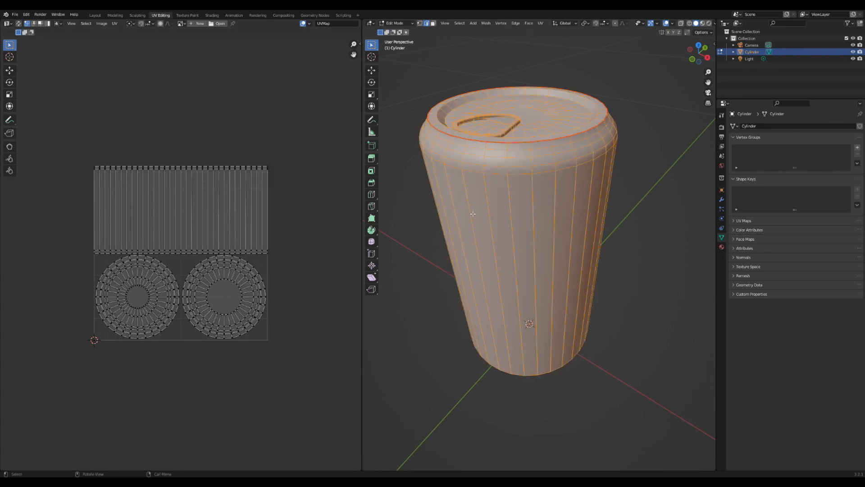
{"action": "key", "text": "u"}
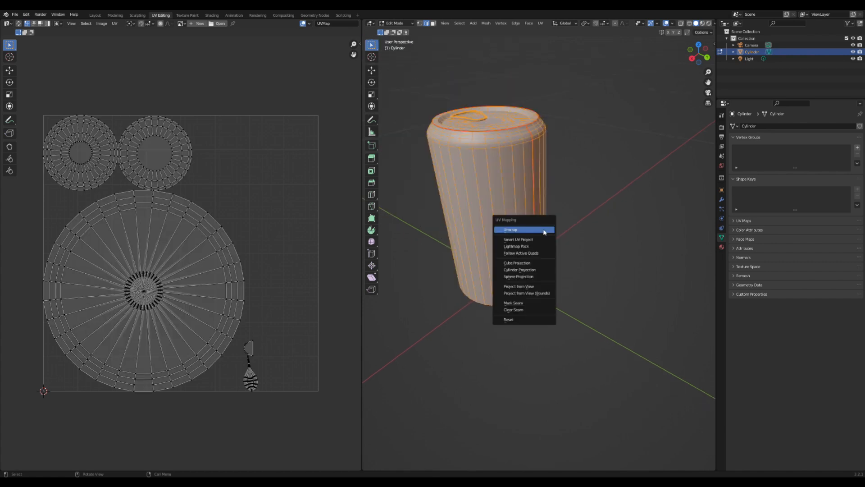
Step: Unwrap the can into UV islands and orbit toward its bottom rim
{"action": "left_click", "coordinate": [510, 229]}
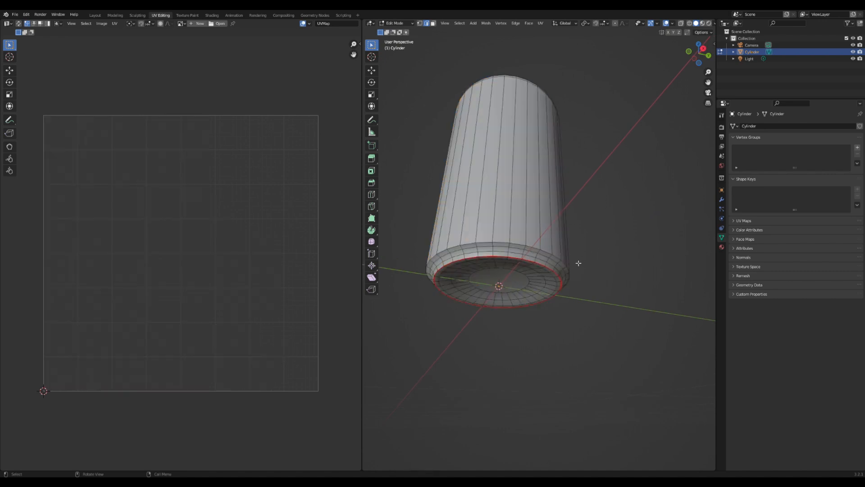
{"action": "left_click_drag", "start_coordinate": [579, 263], "coordinate": [526, 292]}
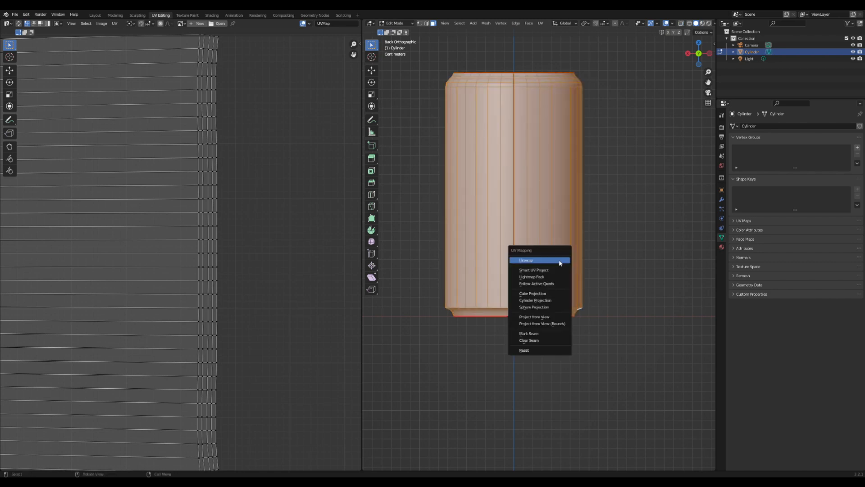
Step: Unwrap the can from the back orthographic view and move to the Shading workspace
{"action": "left_click", "coordinate": [535, 300]}
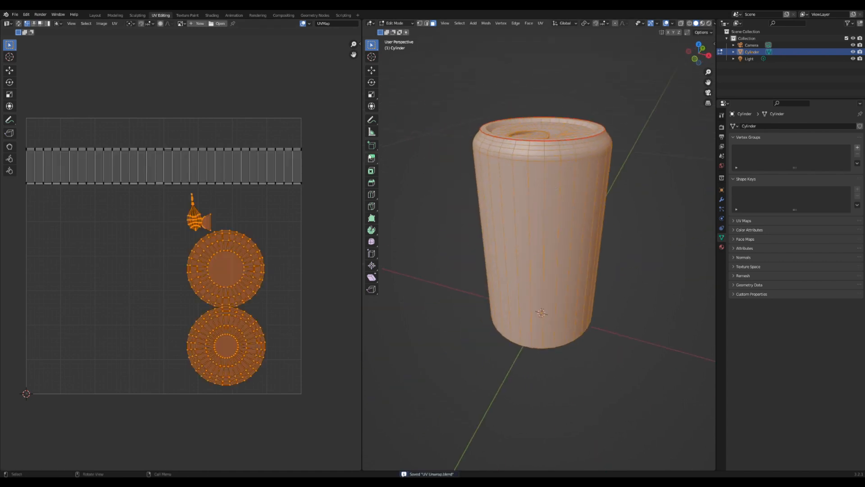
{"action": "left_click", "coordinate": [211, 14]}
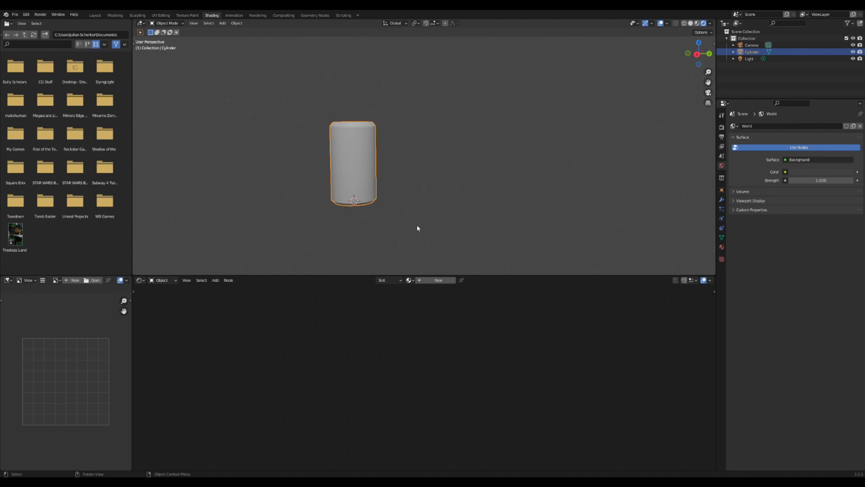
Step: Add a new material named 'Can' with Metallic 1 and an image texture on Base Color
{"action": "left_click_drag", "start_coordinate": [418, 228], "coordinate": [468, 151]}
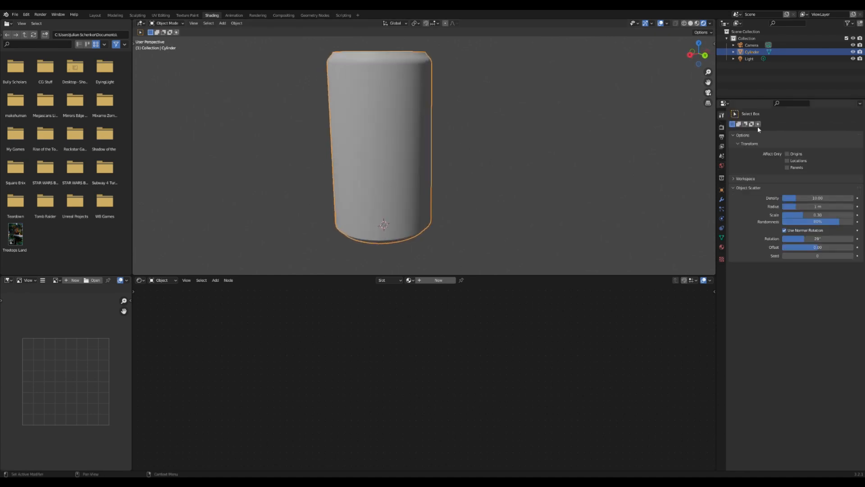
{"action": "left_click", "coordinate": [721, 127]}
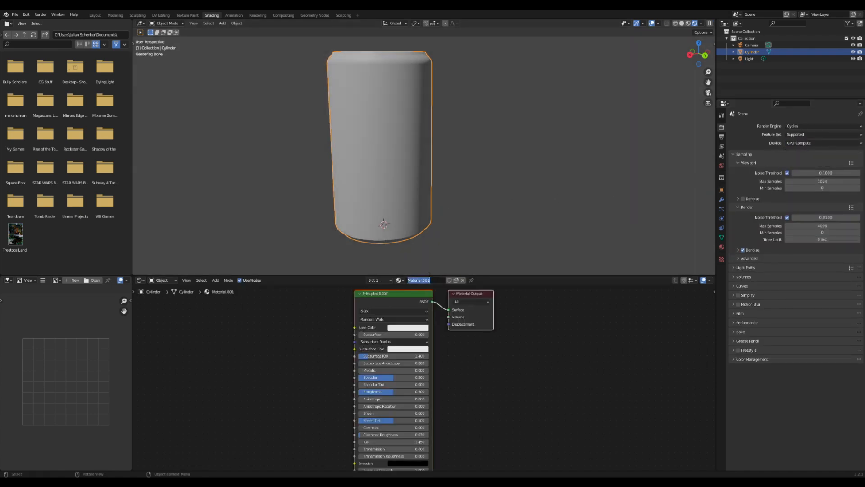
{"action": "type", "text": "Can"}
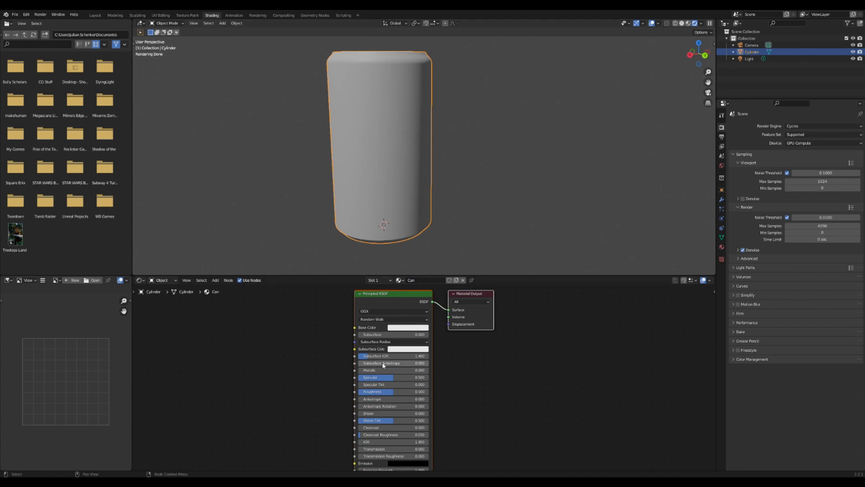
{"action": "left_click_drag", "start_coordinate": [386, 370], "coordinate": [419, 370]}
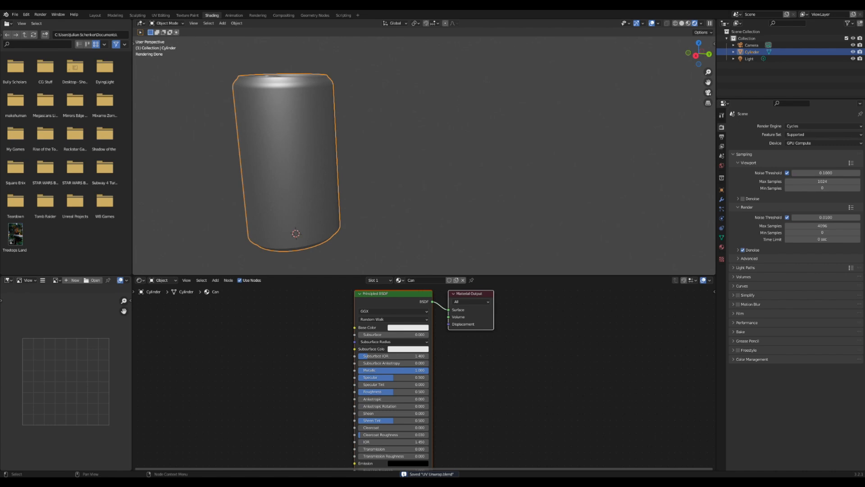
{"action": "mouse_move", "coordinate": [482, 243]}
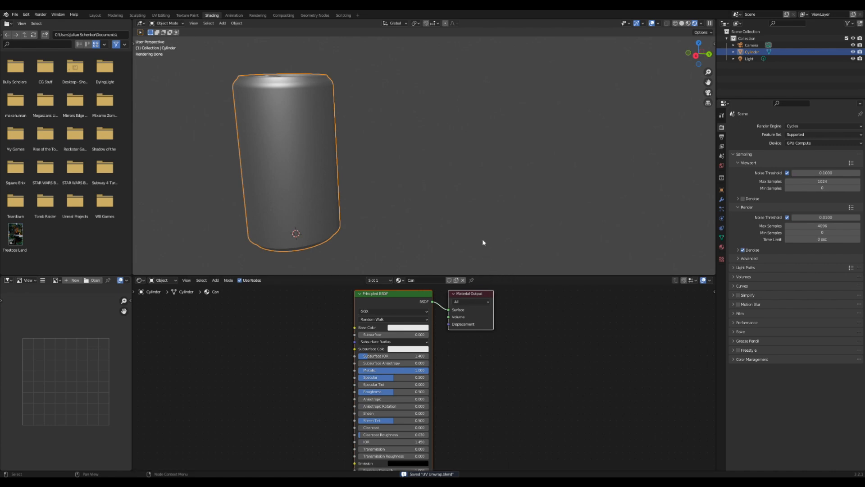
{"action": "mouse_move", "coordinate": [749, 292]}
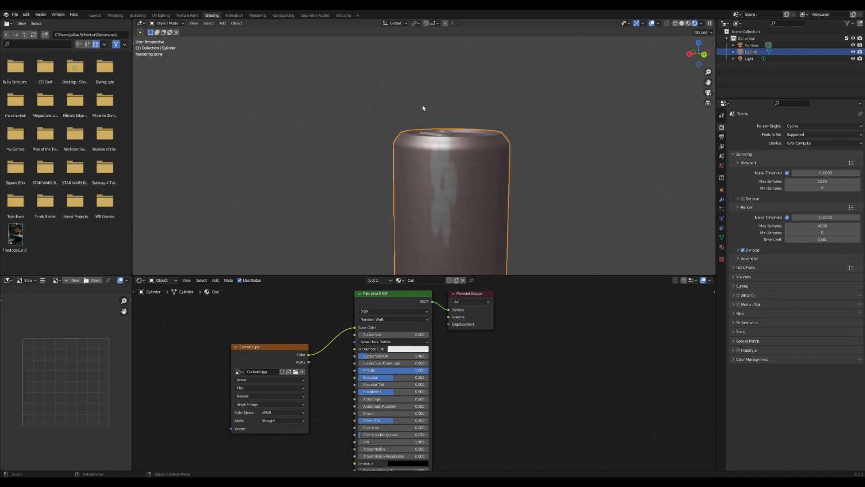
{"action": "left_click", "coordinate": [161, 15]}
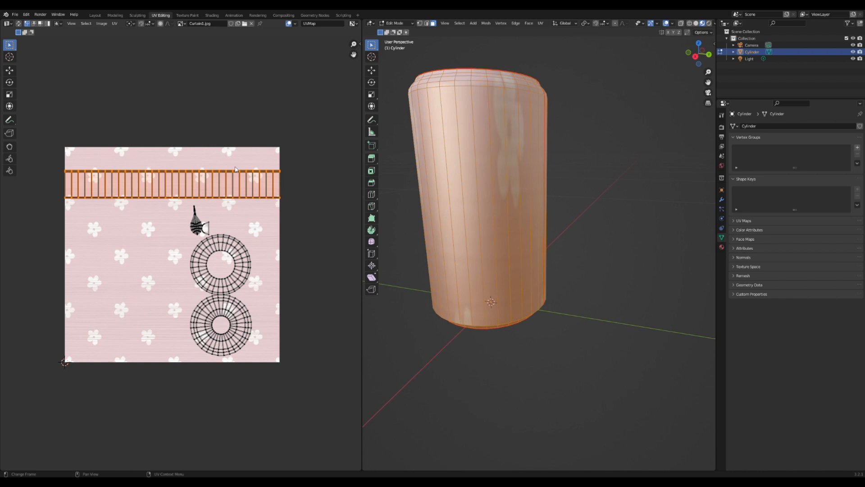
Step: Scale the side strip across the image and move a cap island beside the other cap
{"action": "key", "text": "s"}
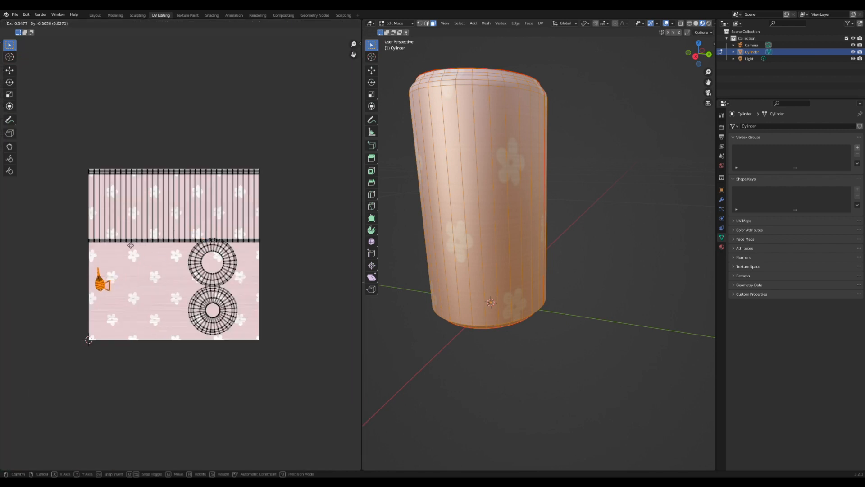
{"action": "left_click", "coordinate": [212, 263]}
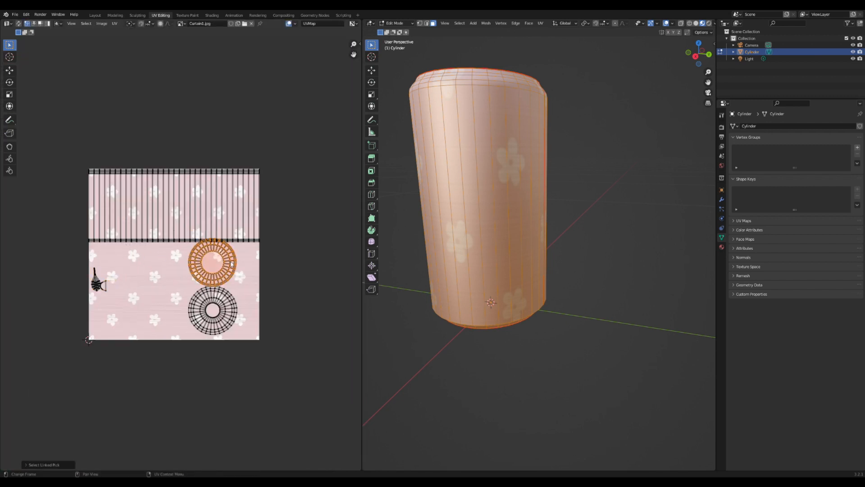
{"action": "left_click_drag", "start_coordinate": [214, 263], "coordinate": [156, 310]}
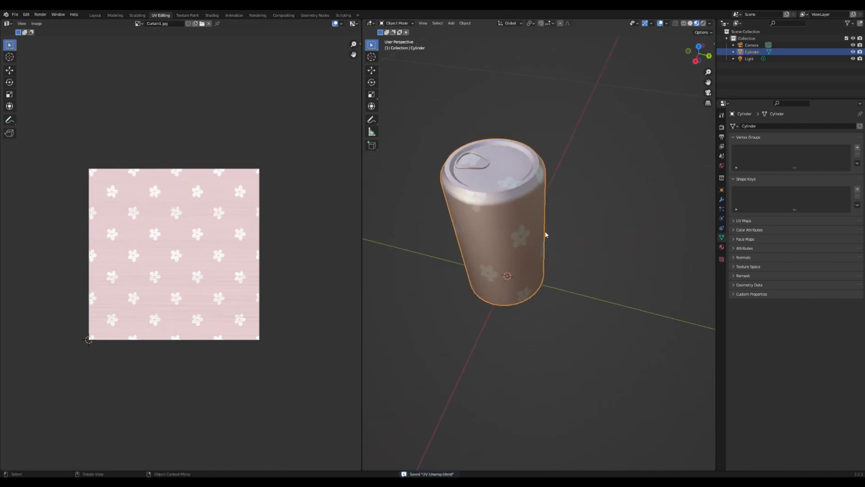
{"action": "key", "text": "Tab"}
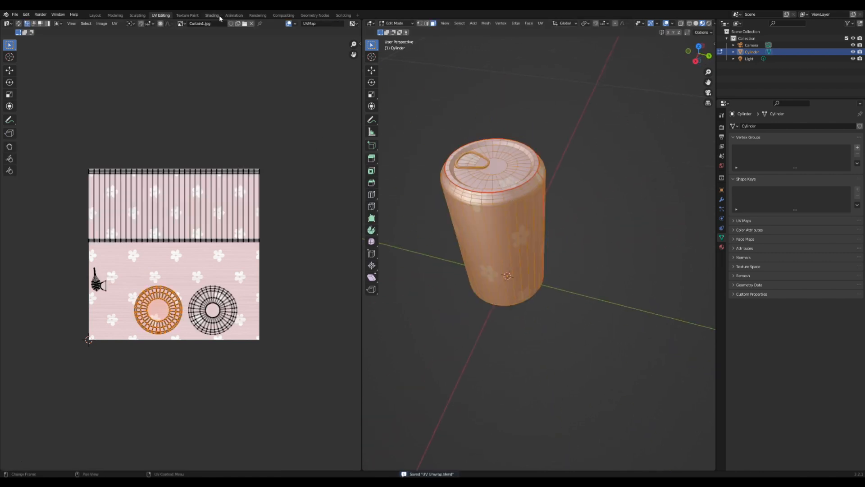
Step: Delete the Image Texture node from the Can material and return to UV Editing
{"action": "left_click", "coordinate": [211, 15]}
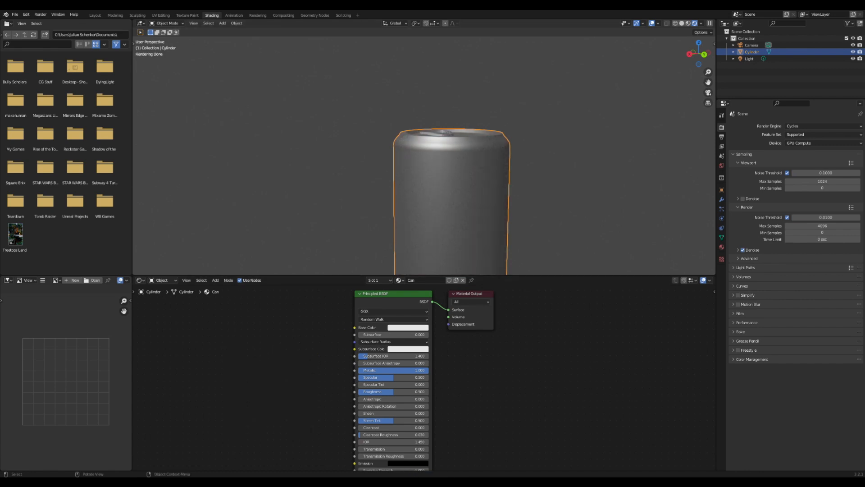
{"action": "left_click", "coordinate": [160, 15]}
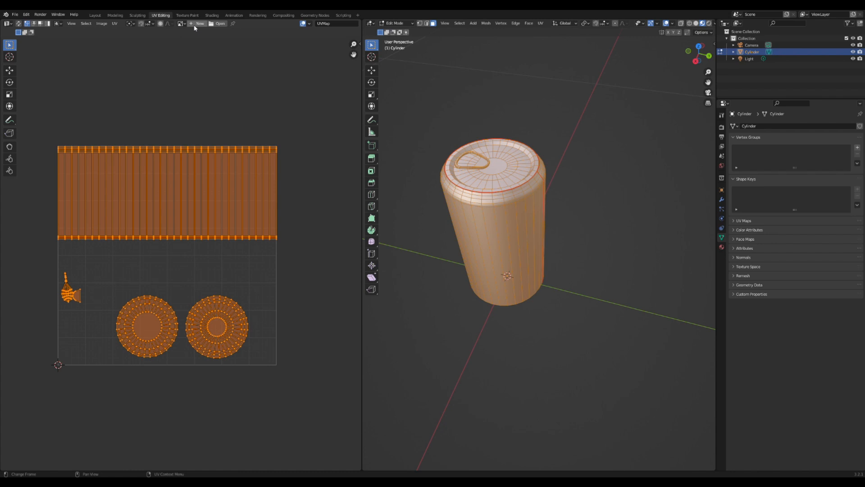
Step: Create a white 1024×1024 image named 'Can Texture' in the UV Editor
{"action": "left_click", "coordinate": [197, 23]}
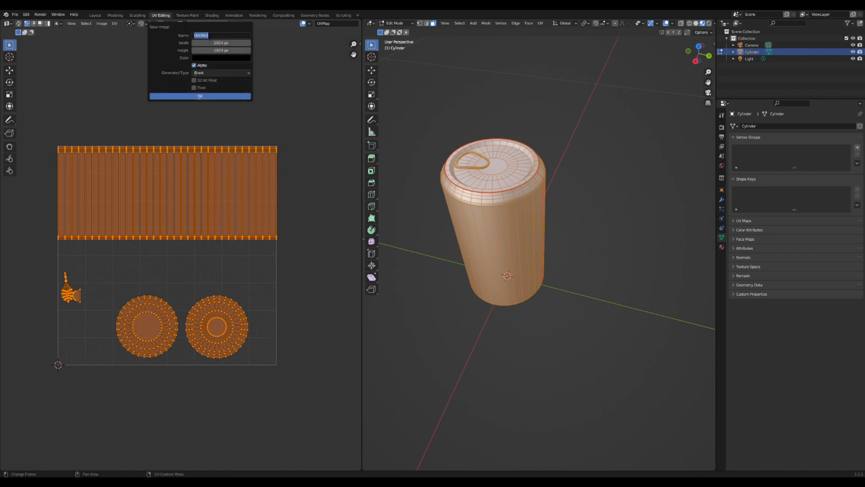
{"action": "type", "text": "Can Texture"}
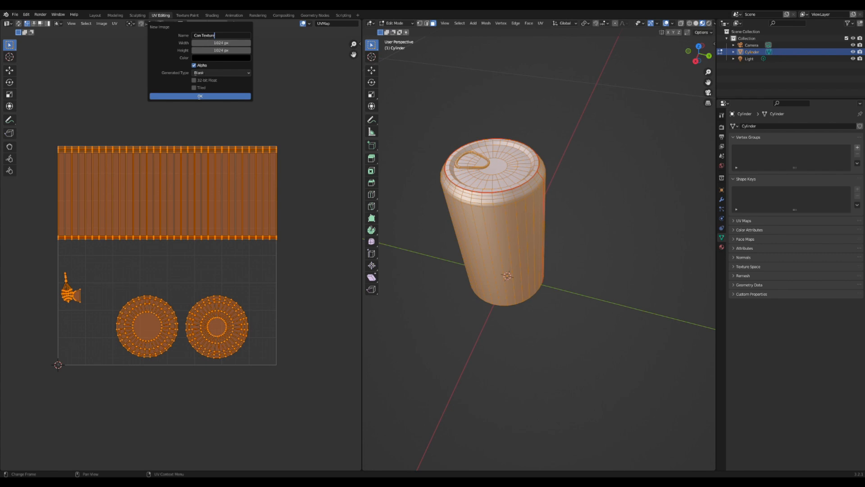
{"action": "left_click", "coordinate": [220, 57]}
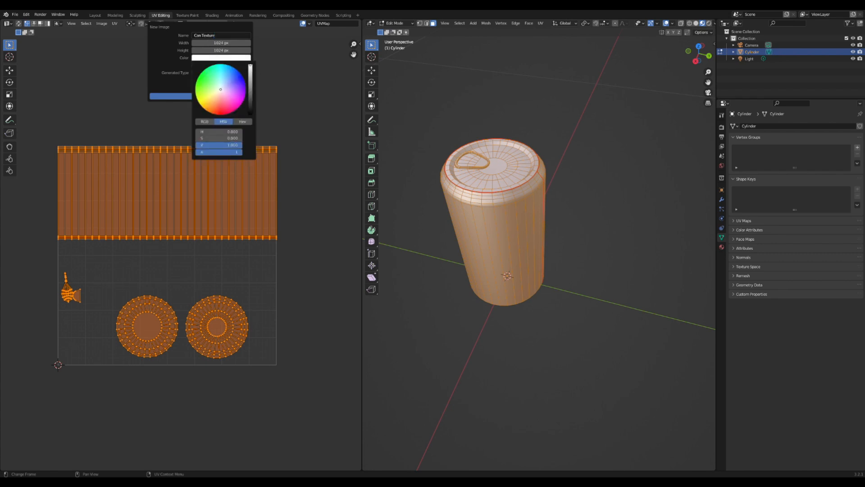
{"action": "left_click", "coordinate": [220, 57]}
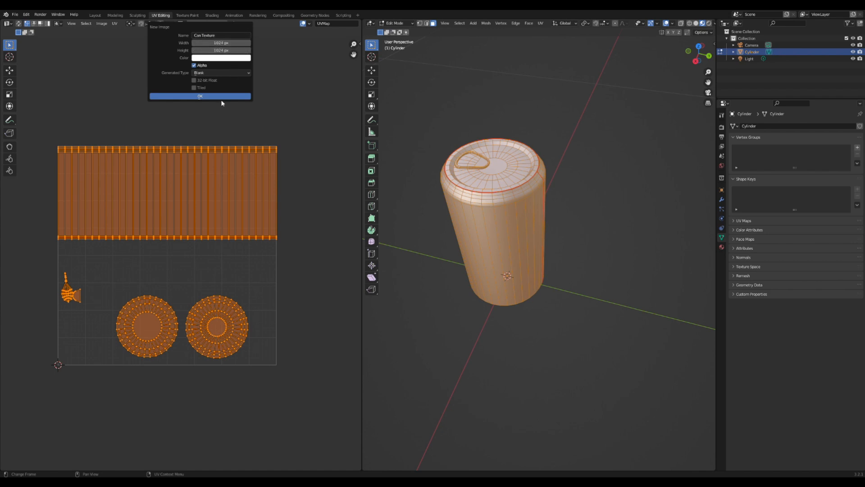
{"action": "left_click", "coordinate": [199, 95]}
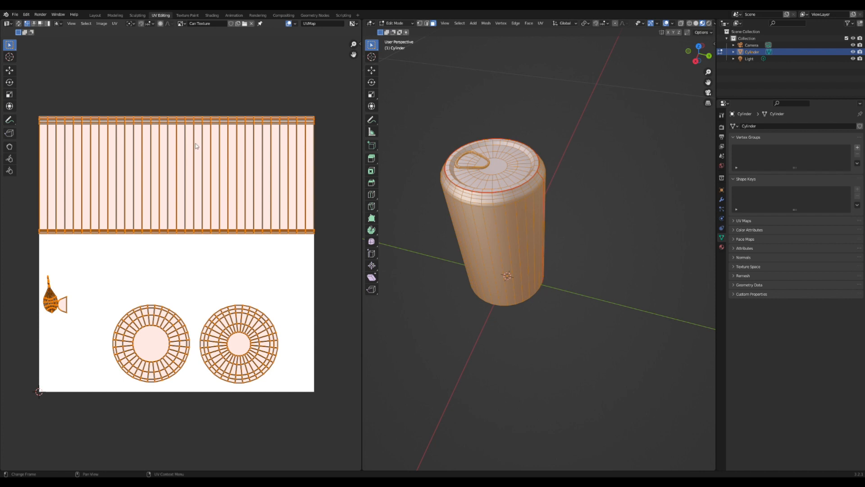
Step: Check the material in Shading, then export the UV layout from the UV Editor
{"action": "left_click", "coordinate": [212, 15]}
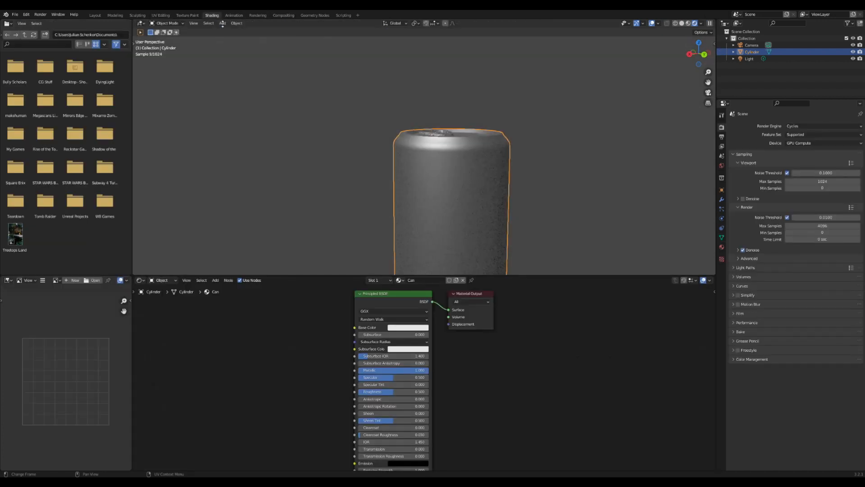
{"action": "left_click", "coordinate": [160, 15]}
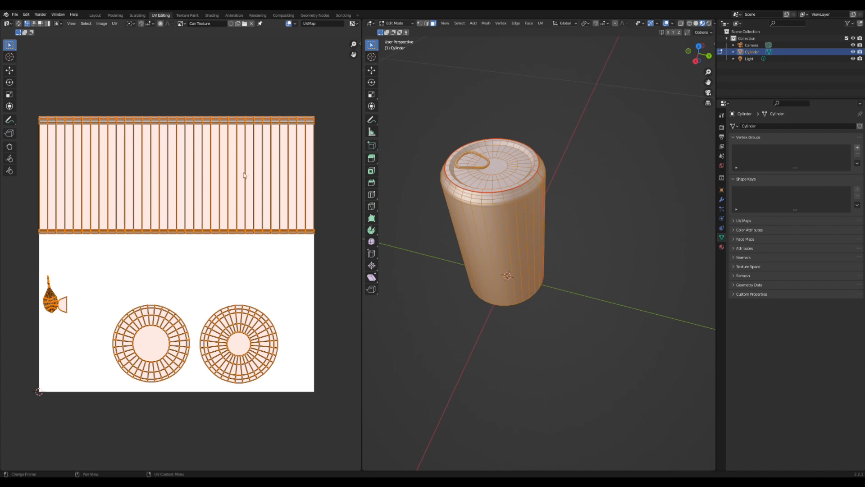
{"action": "mouse_move", "coordinate": [173, 46]}
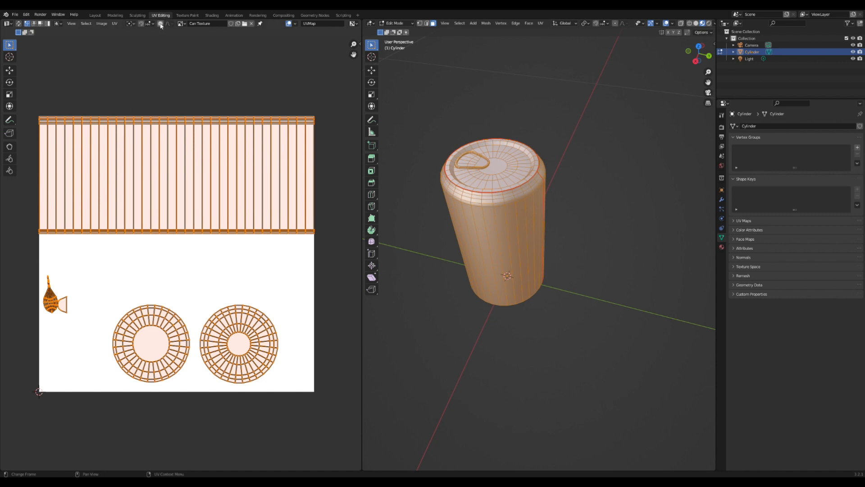
{"action": "left_click", "coordinate": [114, 23]}
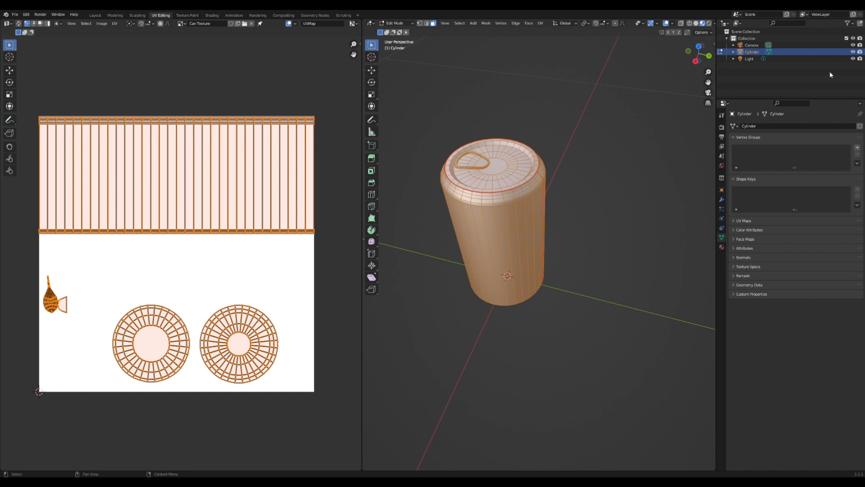
{"action": "mouse_move", "coordinate": [818, 93]}
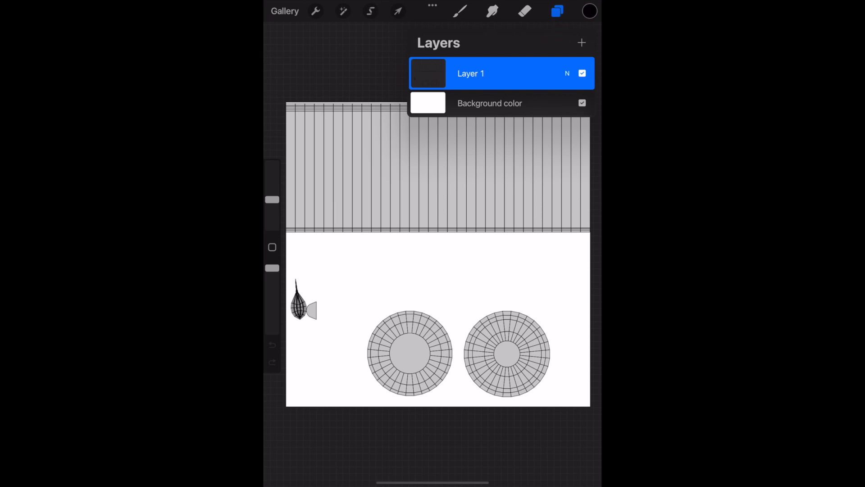
Step: On a new layer, fill the top band red and paint a white swoosh and square
{"action": "left_click", "coordinate": [460, 10]}
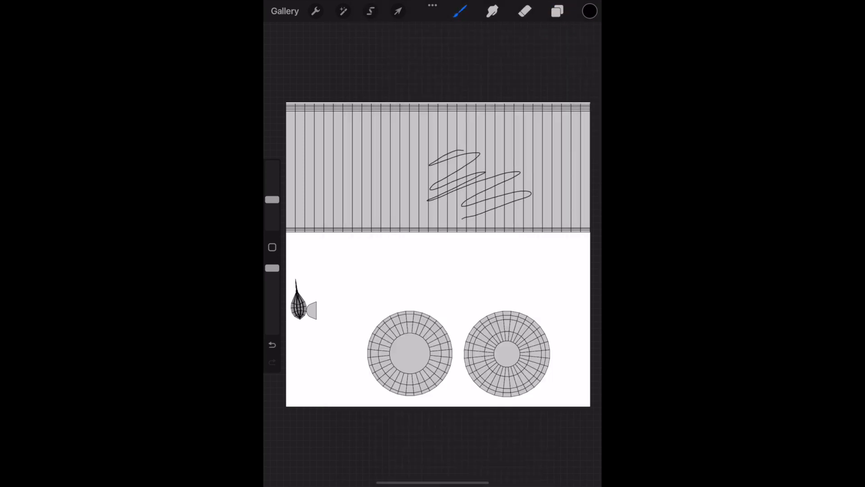
{"action": "left_click", "coordinate": [272, 345]}
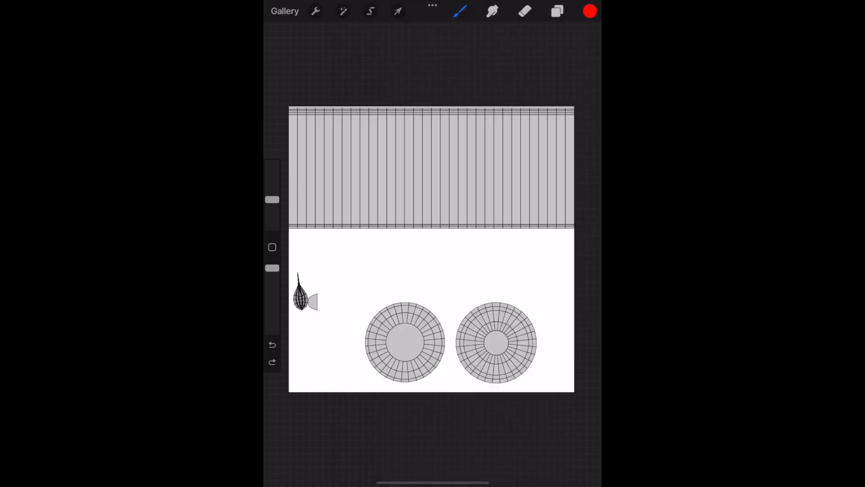
{"action": "left_click", "coordinate": [370, 11]}
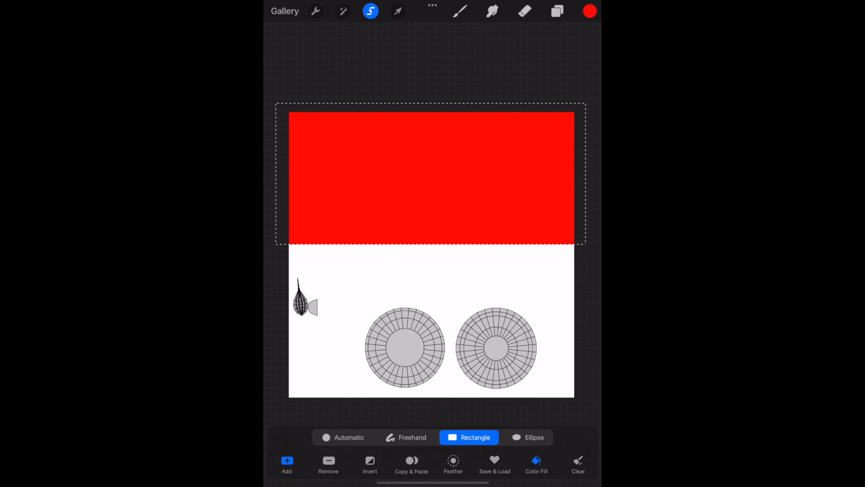
{"action": "left_click", "coordinate": [557, 10]}
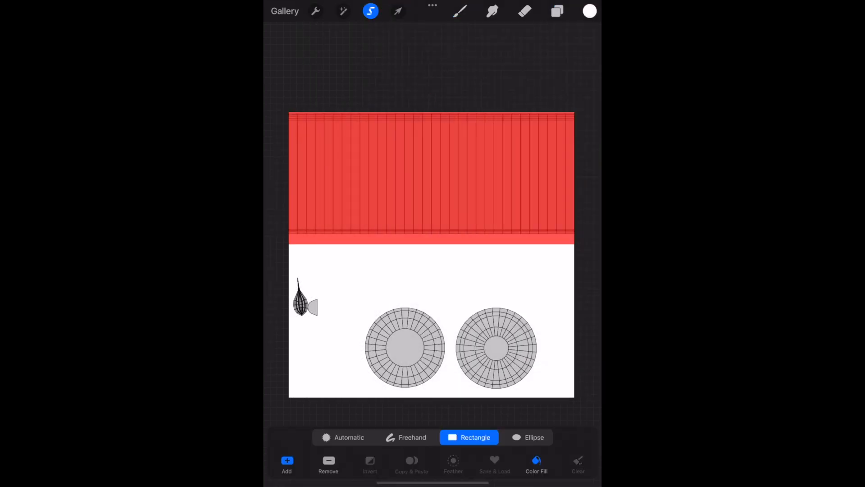
{"action": "left_click_drag", "start_coordinate": [520, 177], "coordinate": [564, 228]}
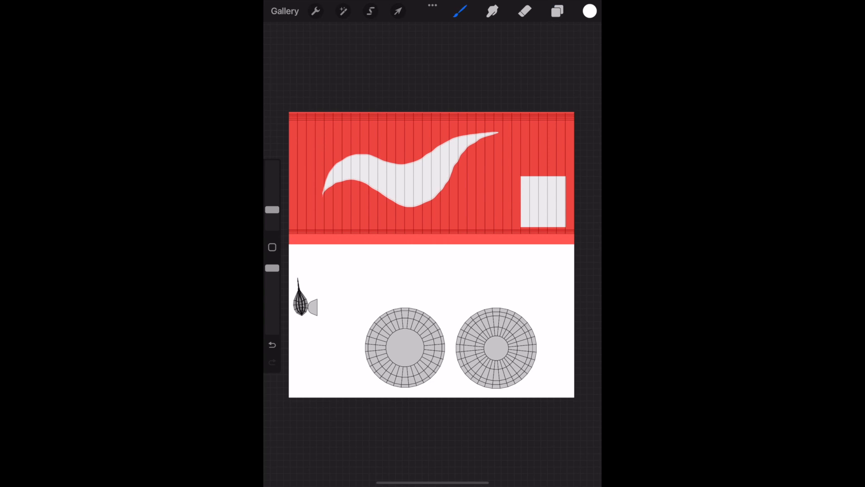
Step: Type the label text 'Dr. Peeper's Soda' and rotate it to follow the swoosh
{"action": "left_click", "coordinate": [315, 11]}
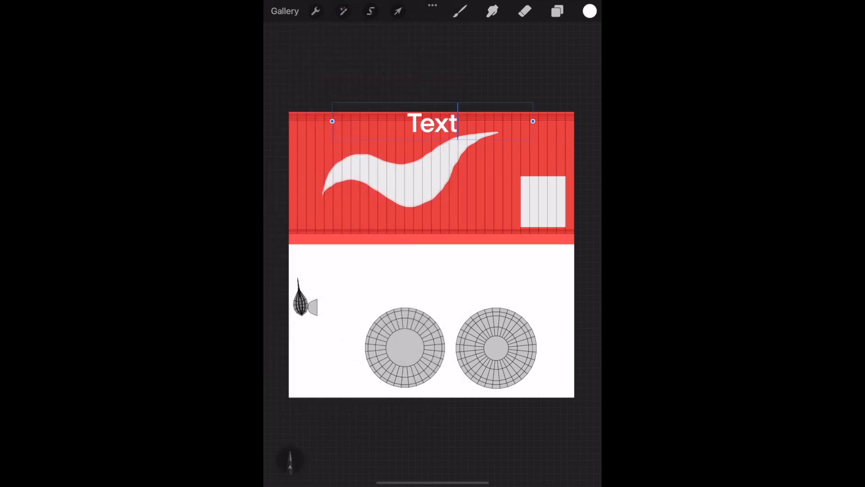
{"action": "type", "text": "Dr"}
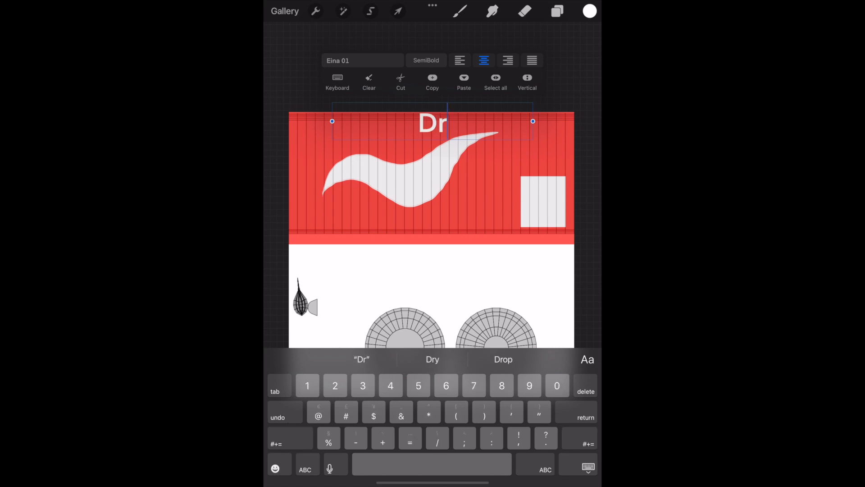
{"action": "type", "text": ". Peeper"}
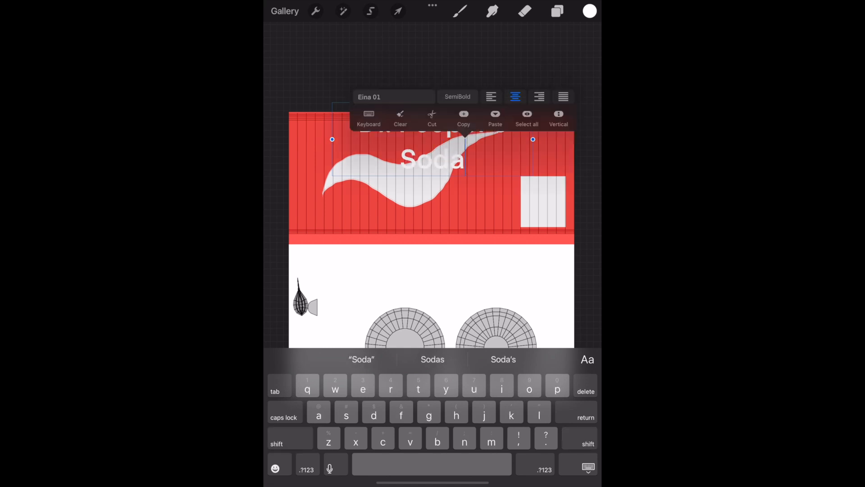
{"action": "left_click", "coordinate": [589, 11]}
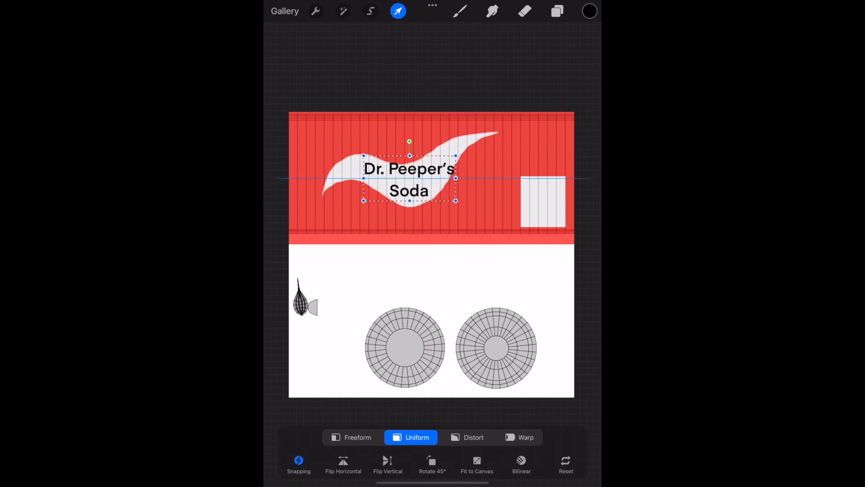
{"action": "left_click_drag", "start_coordinate": [410, 178], "coordinate": [405, 170]}
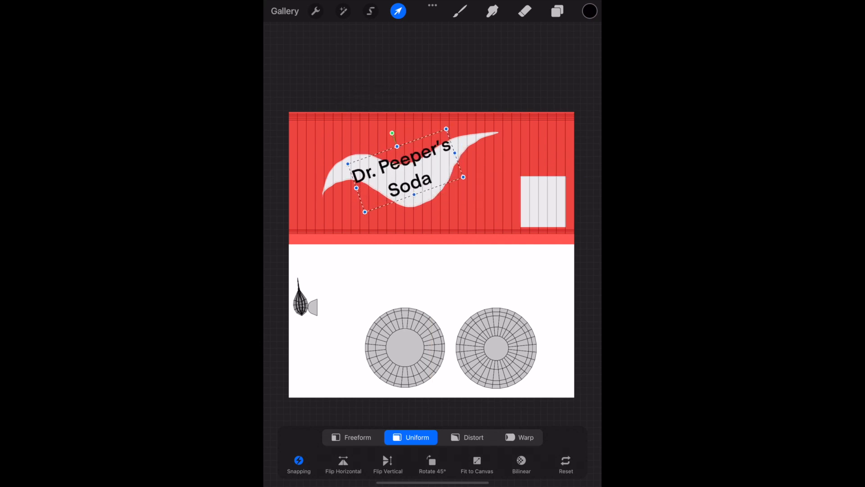
{"action": "left_click", "coordinate": [557, 11]}
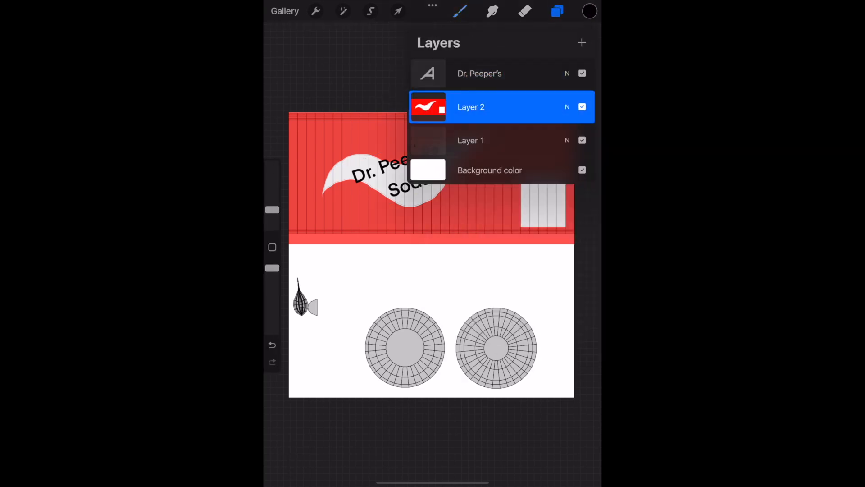
Step: Paint two cartoon eyes, fill the lower area light grey, and hide the Layer 1 UV wireframe
{"action": "left_click", "coordinate": [557, 11]}
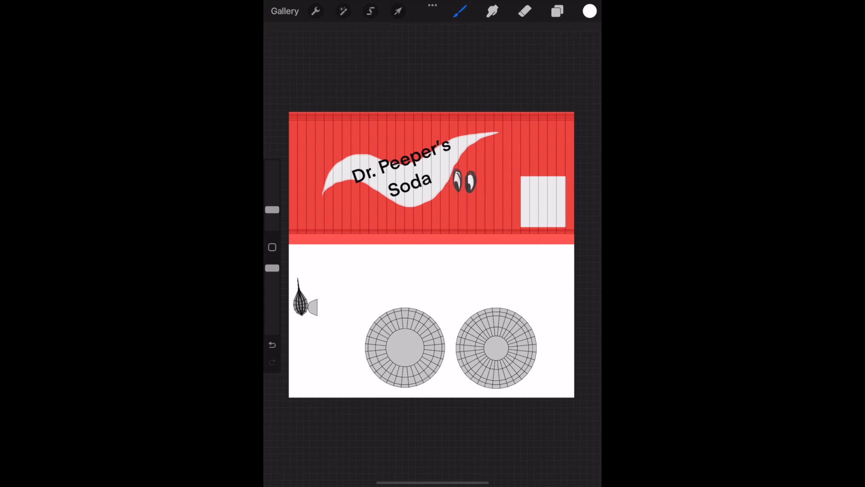
{"action": "left_click", "coordinate": [590, 11]}
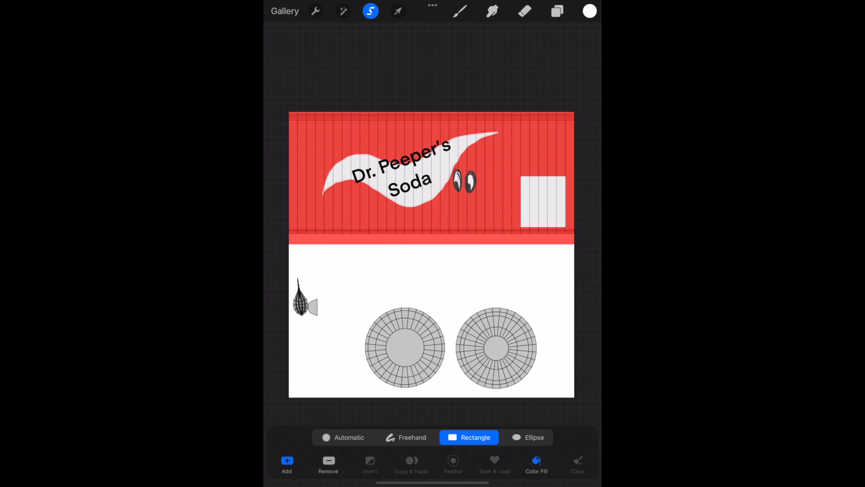
{"action": "left_click", "coordinate": [589, 10]}
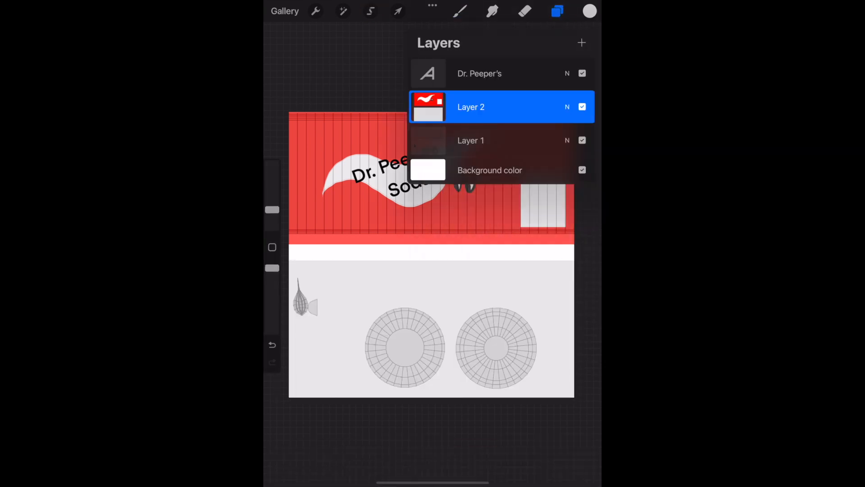
{"action": "left_click", "coordinate": [557, 10]}
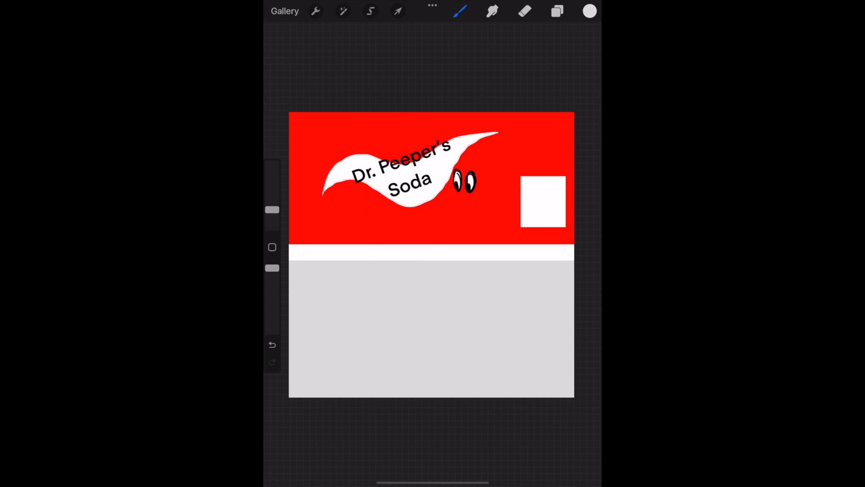
{"action": "left_click_drag", "start_coordinate": [527, 182], "coordinate": [548, 190]}
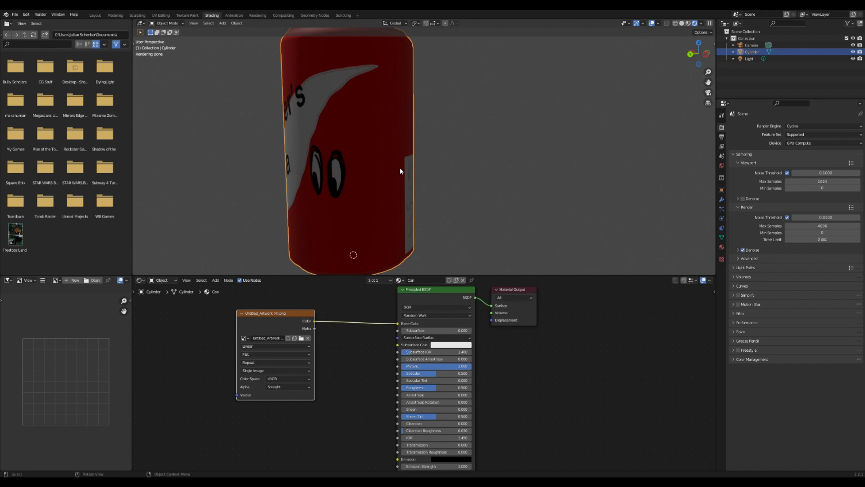
{"action": "mouse_move", "coordinate": [391, 164]}
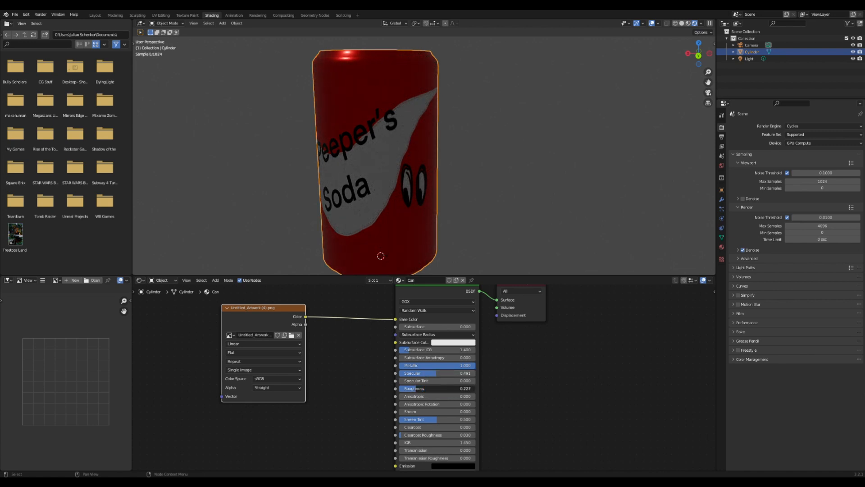
Step: Adjust the Dirty Metal roughness ColorRamp and view the can in the Layout workspace
{"action": "left_click_drag", "start_coordinate": [436, 373], "coordinate": [458, 373]}
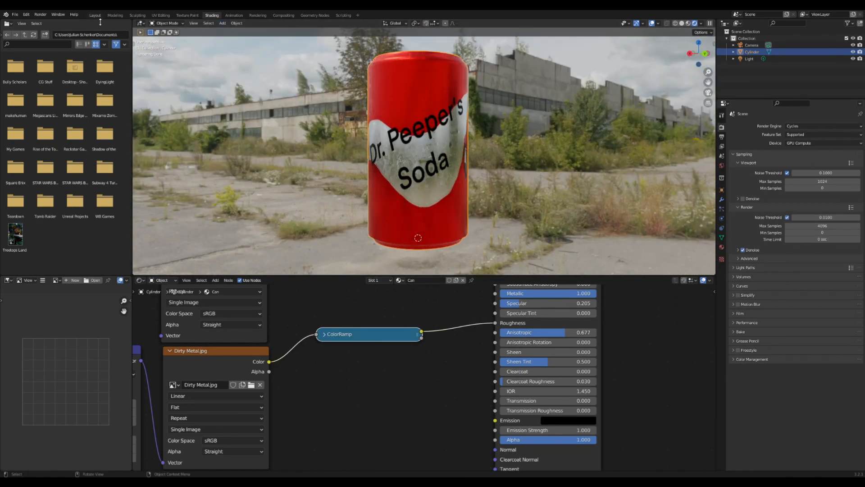
{"action": "left_click", "coordinate": [94, 15]}
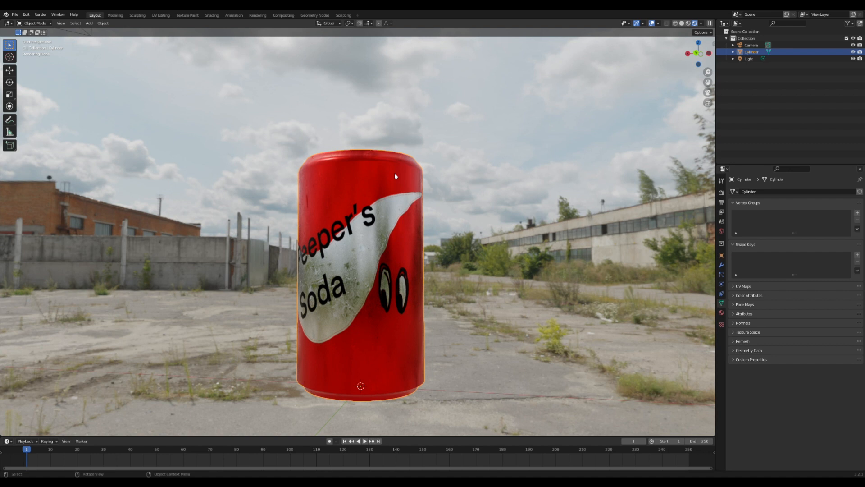
{"action": "mouse_move", "coordinate": [436, 227]}
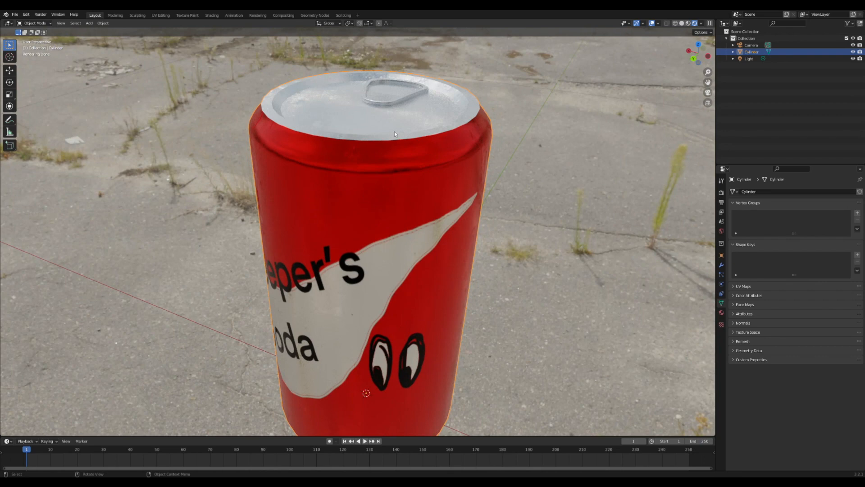
{"action": "key", "text": "Tab"}
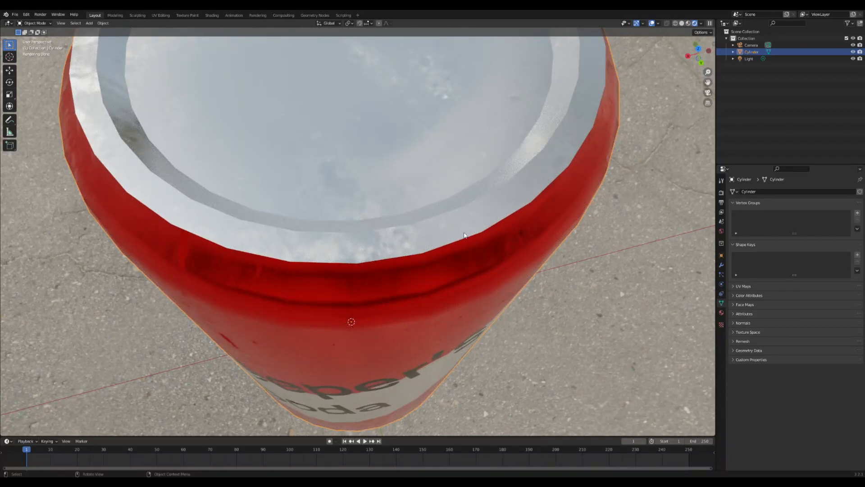
{"action": "key", "text": "Tab"}
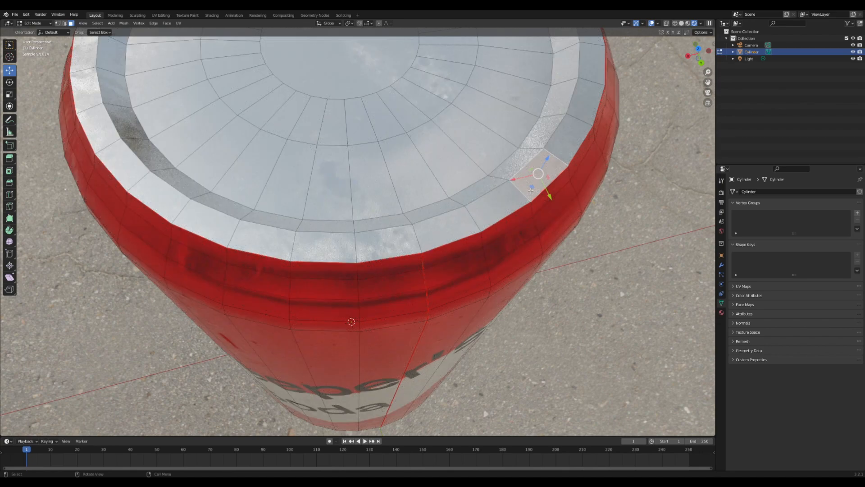
{"action": "key", "text": "Tab"}
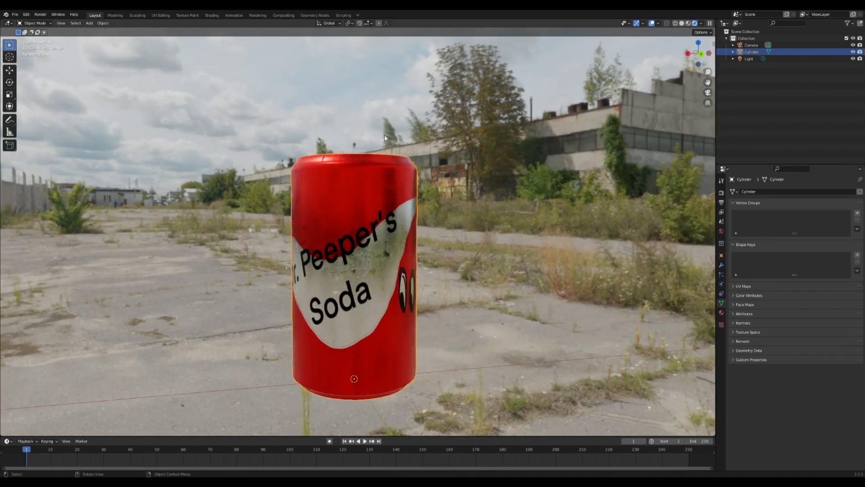
{"action": "mouse_move", "coordinate": [726, 77]}
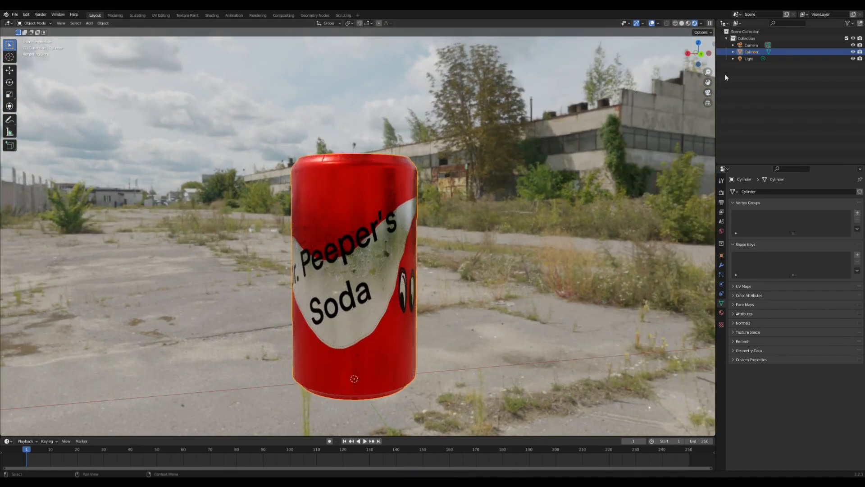